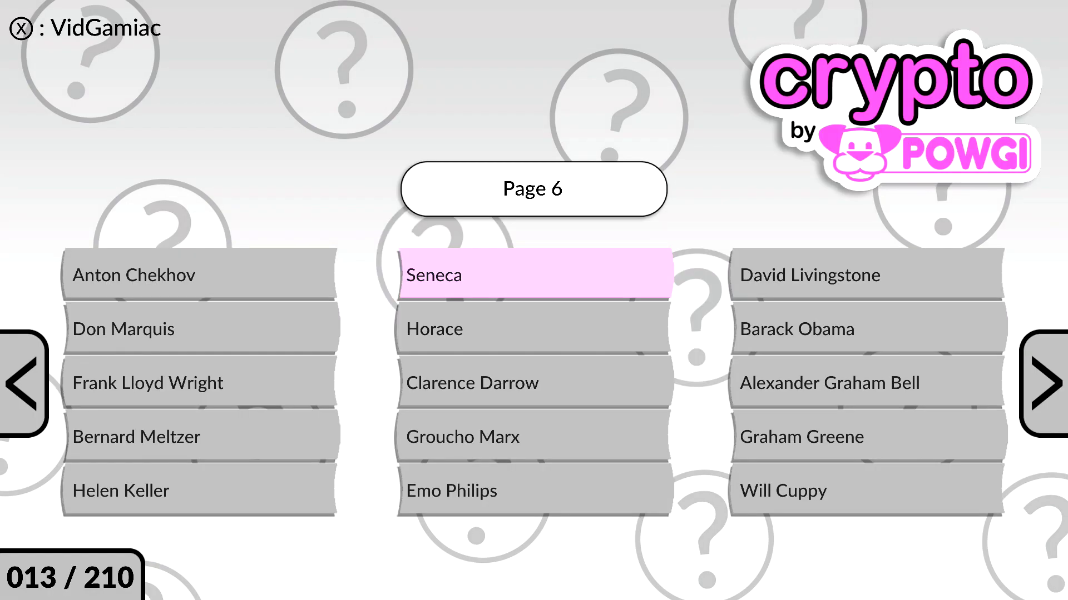
- Open the Seneca cryptogram from page 6 of the quote list
click(533, 276)
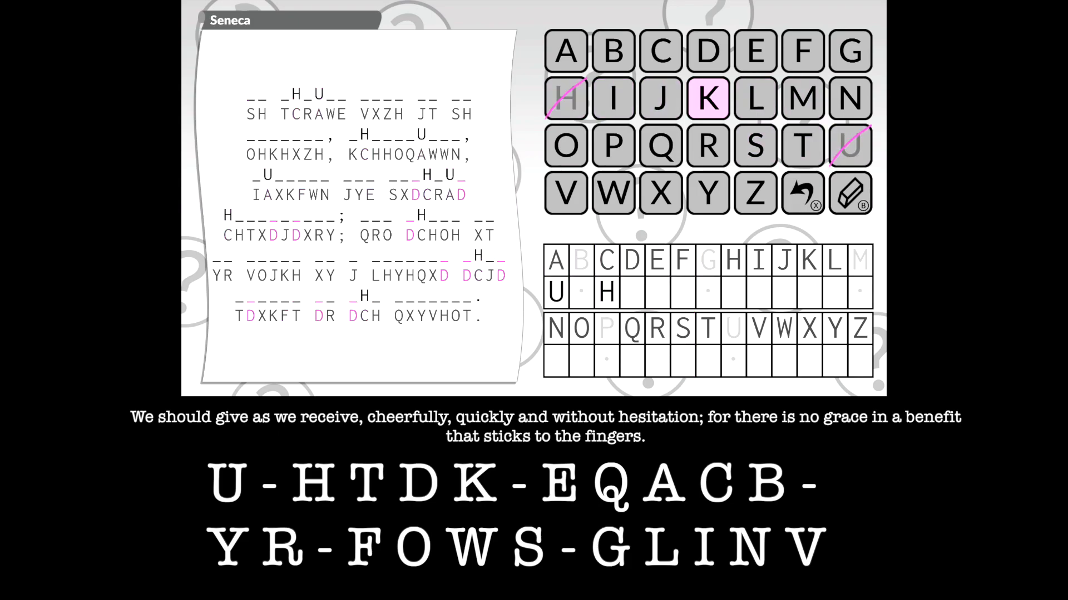
- Finish decoding the Seneca quote and open the unlocked 'Tragedy!' achievement details
click(613, 148)
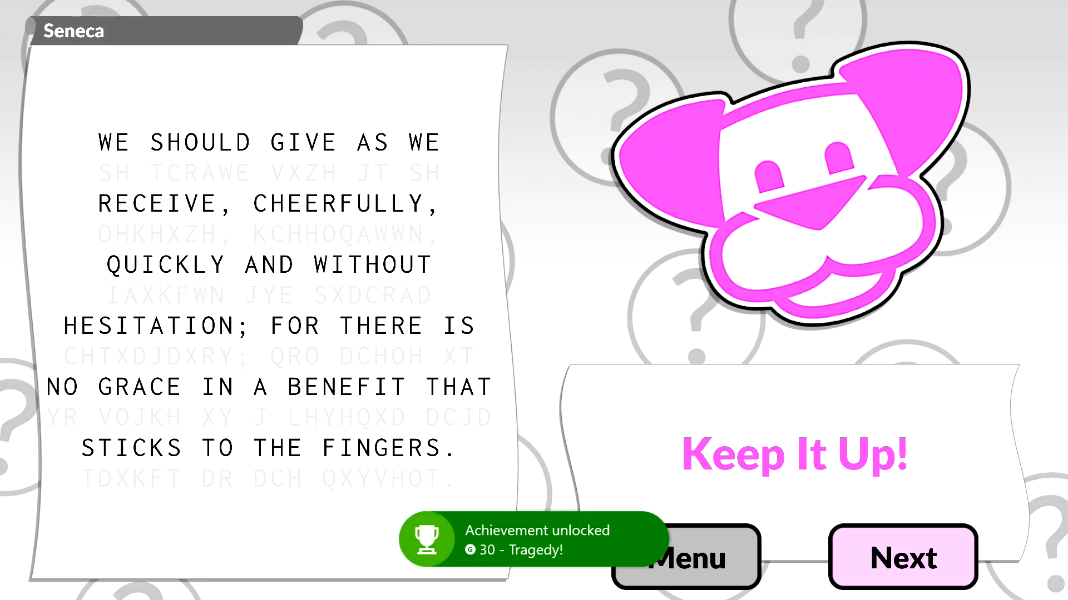
click(536, 538)
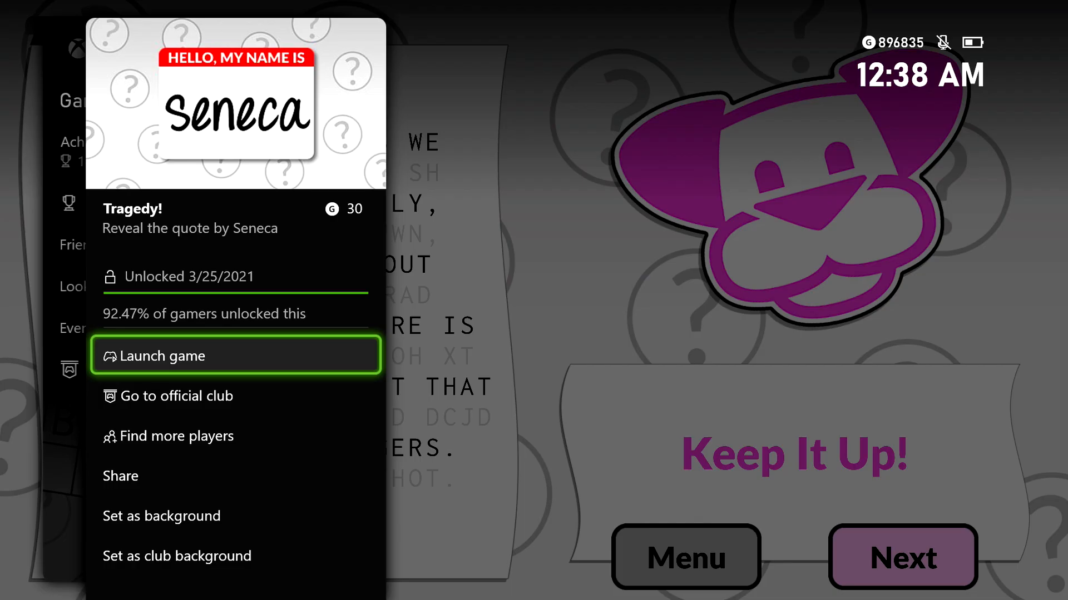